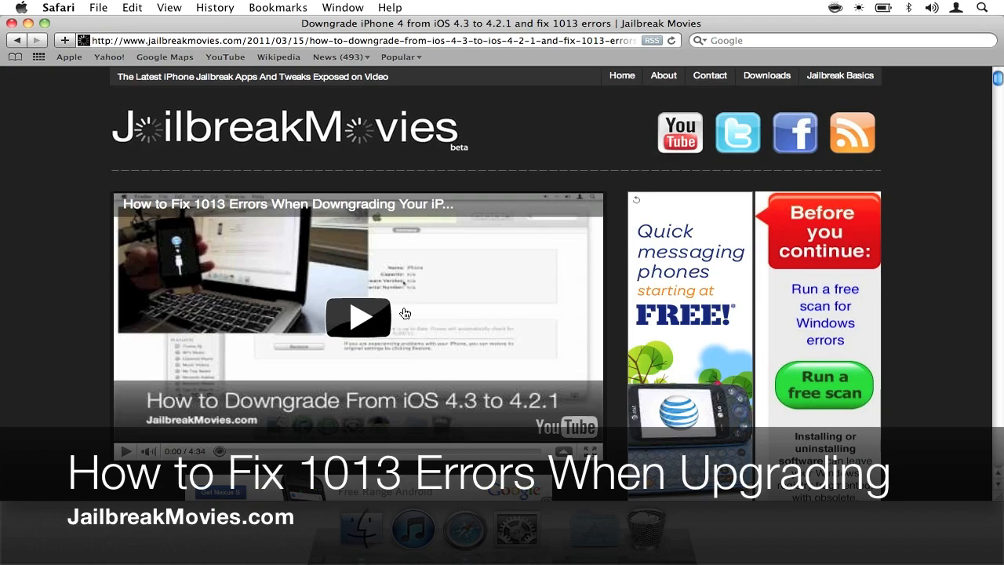
mouse_move(188, 270)
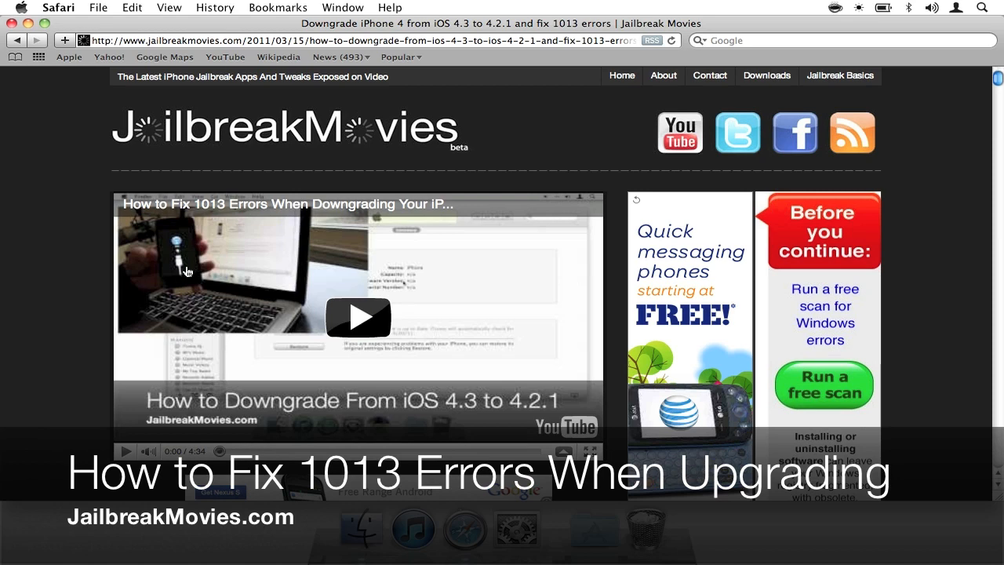
mouse_move(214, 270)
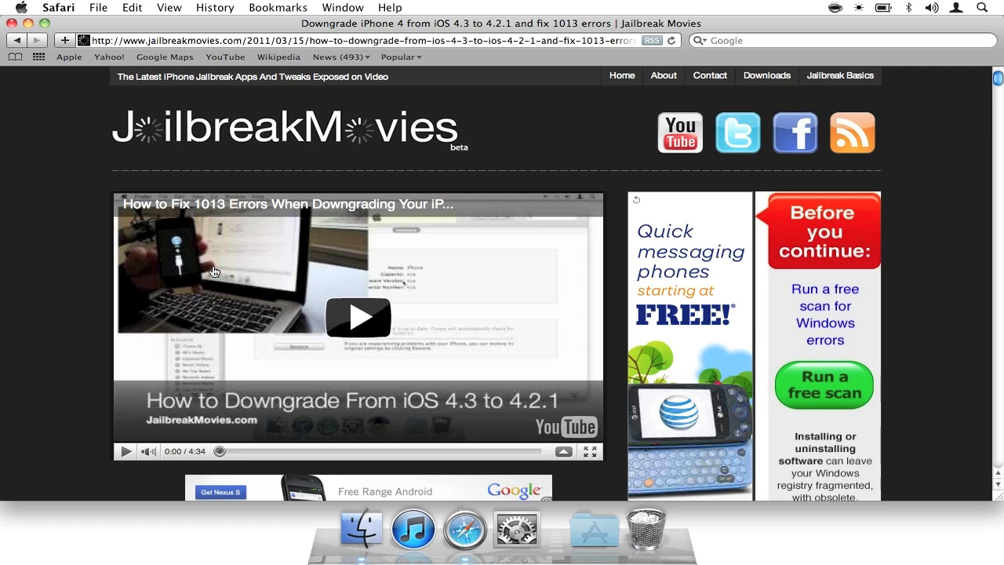
mouse_move(151, 272)
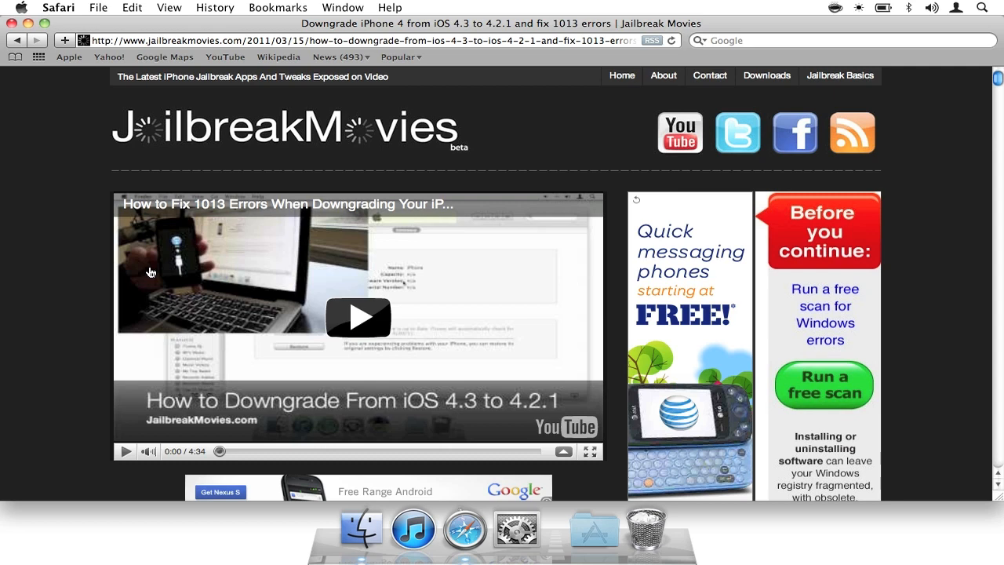
mouse_move(154, 272)
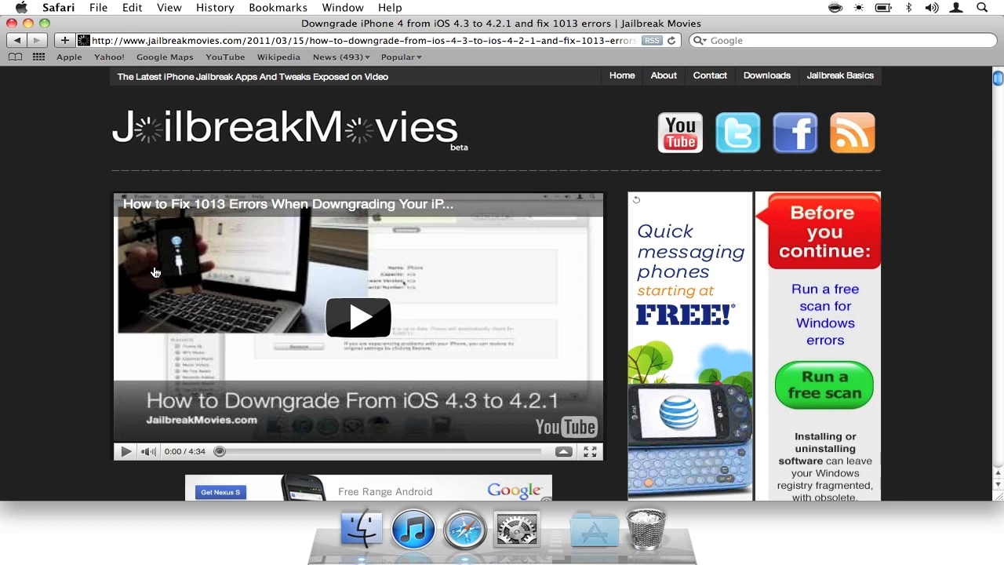
mouse_move(99, 276)
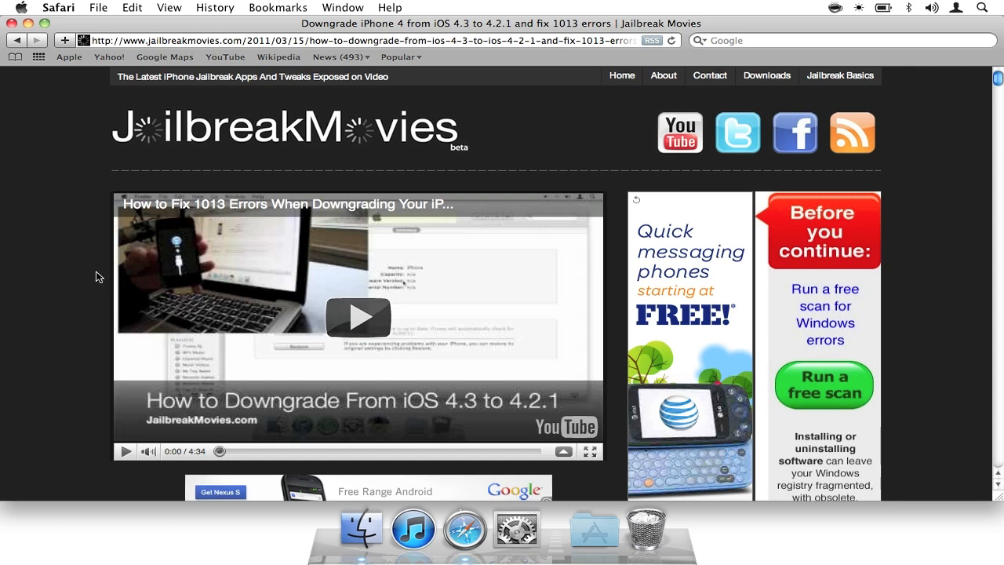
mouse_move(289, 272)
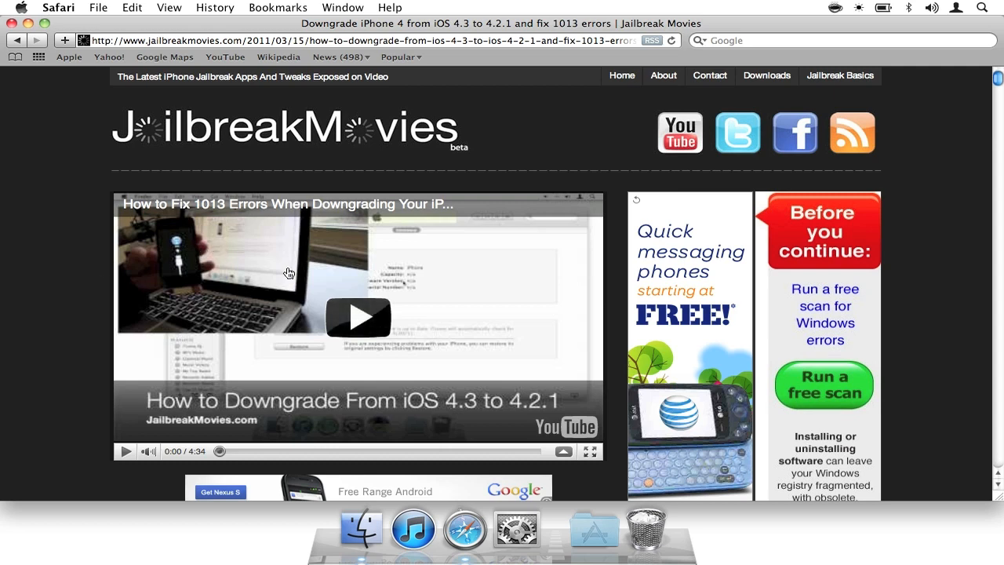
Step: Launch Terminal from a Spotlight search for 'term' and focus its new window
left_click(982, 7)
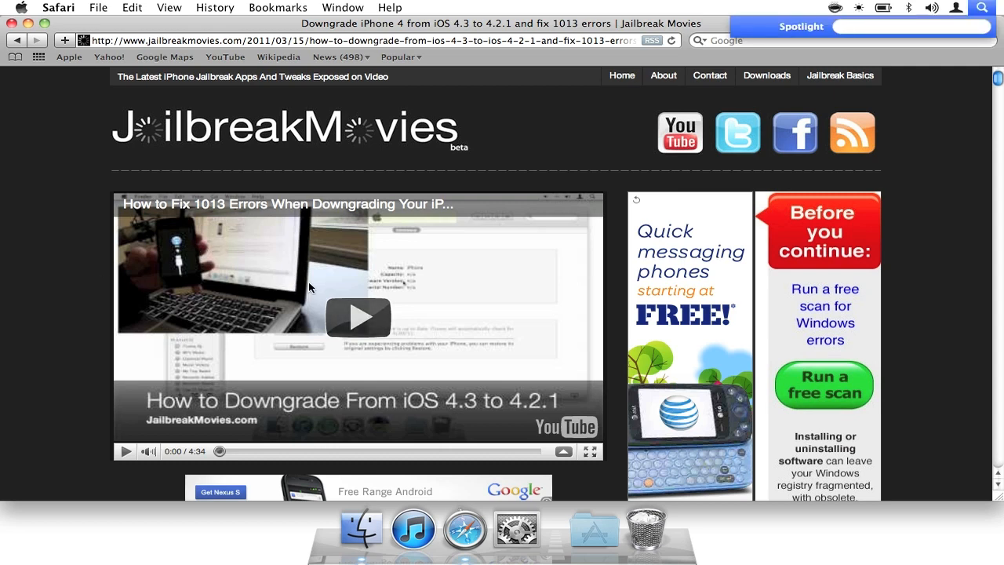
type("term")
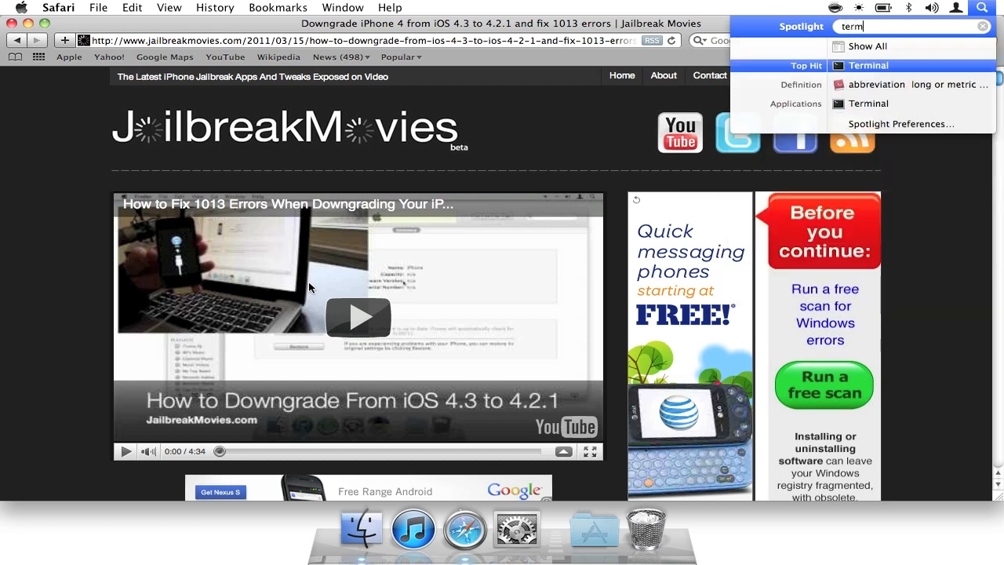
left_click(868, 65)
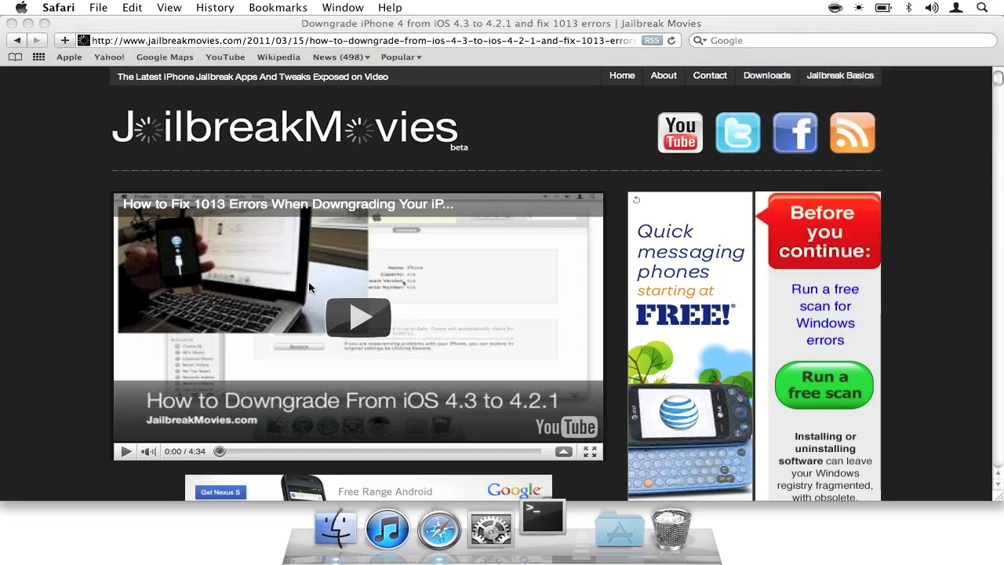
left_click(542, 527)
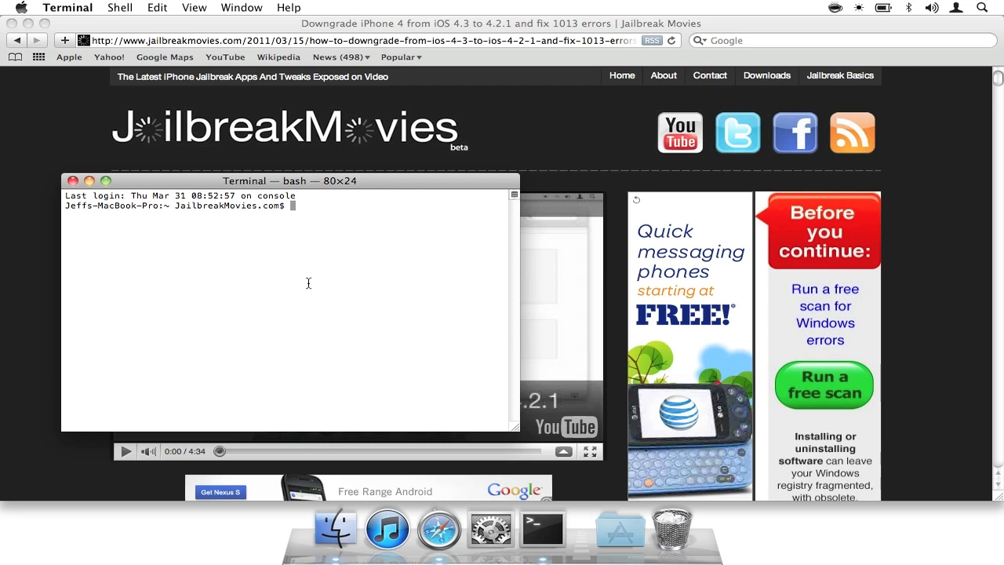
mouse_move(309, 283)
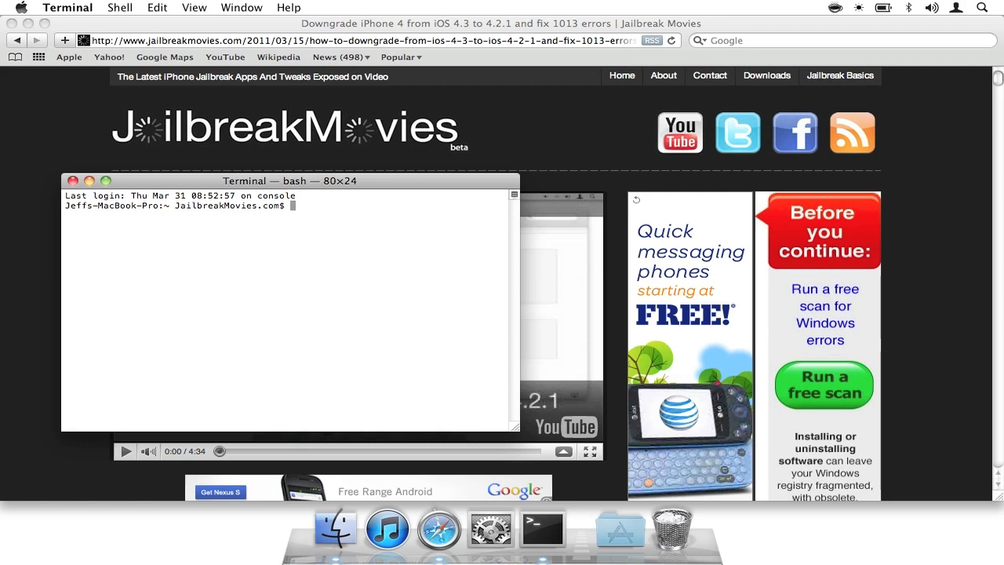
Step: Enter the command 'sudo nano /etc/hosts' at the bash prompt
type("sudo nano /")
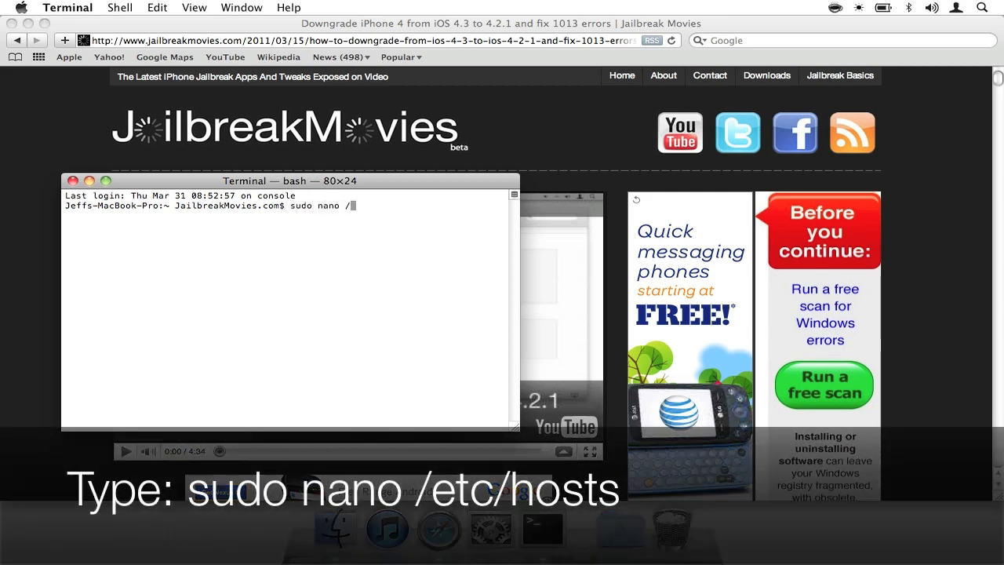
type("etc/")
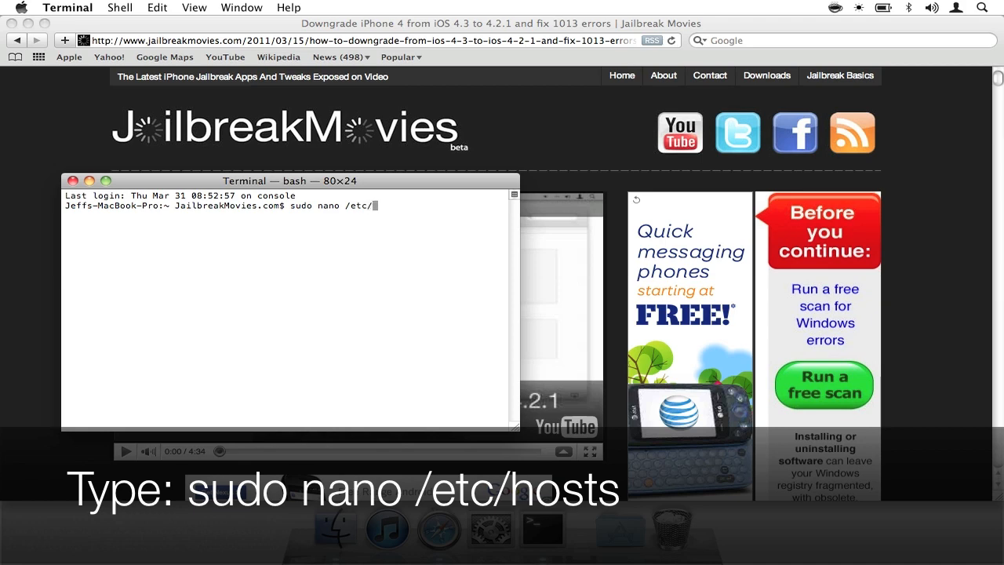
type("hosts")
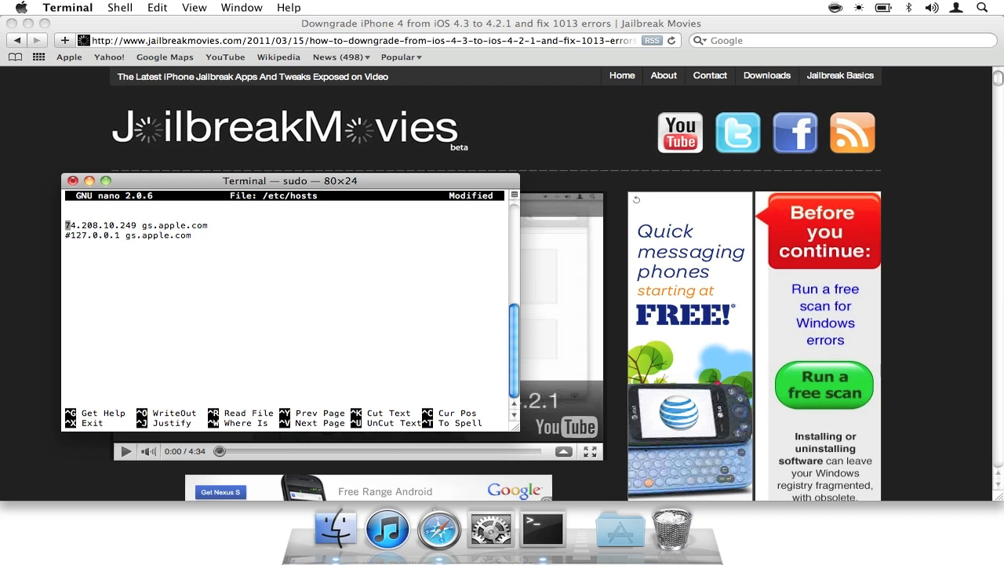
Step: Type '#' while editing the gs.apple.com entries of the hosts file in nano
type("#")
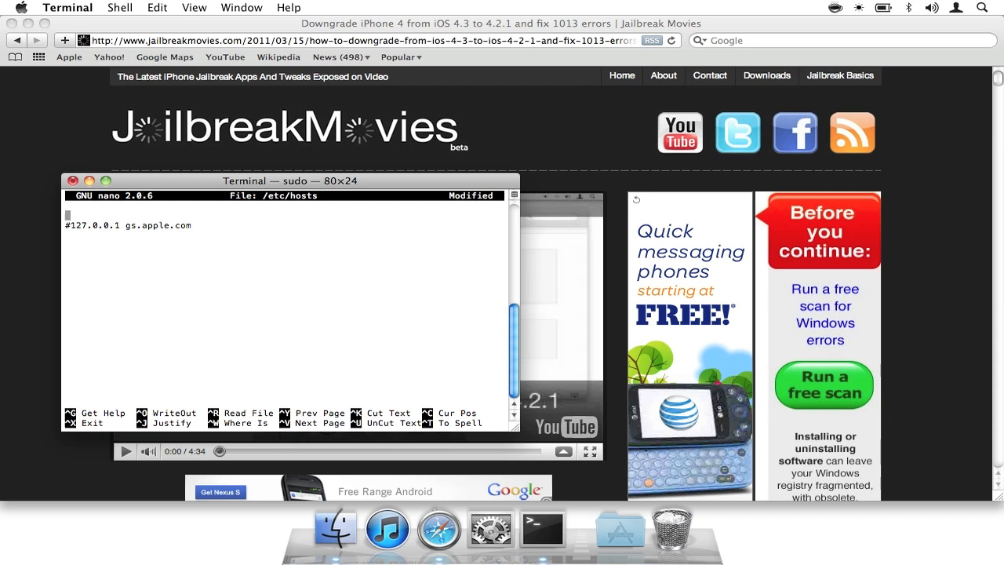
Step: Write the edited file to /etc/hosts, then close Terminal and end its processes
key("ctrl+o")
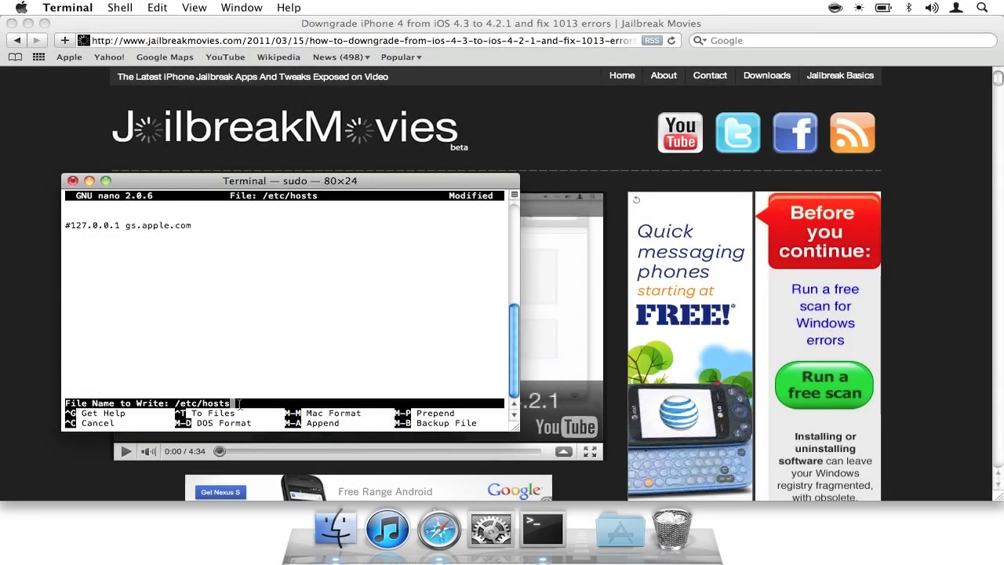
key("Return")
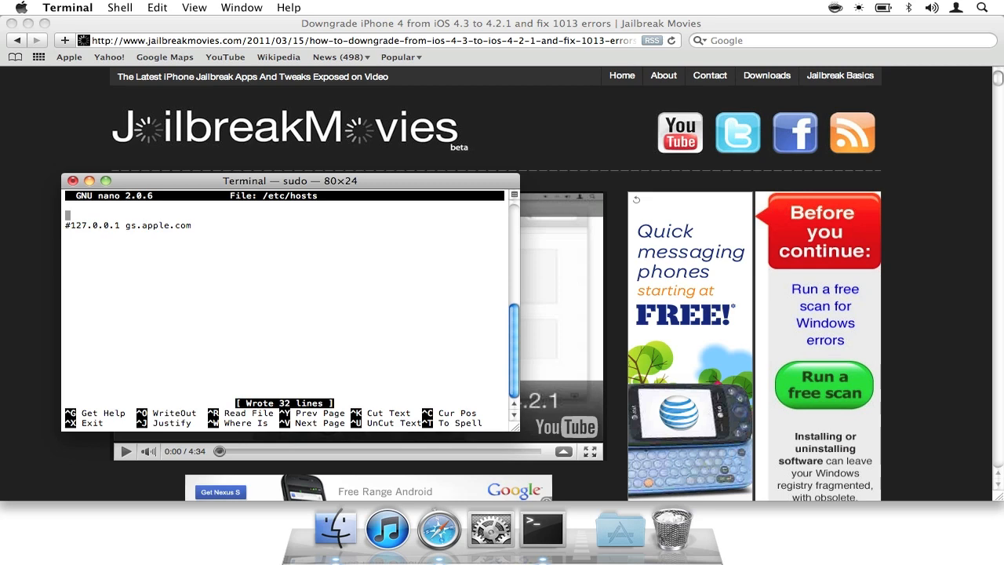
left_click(74, 181)
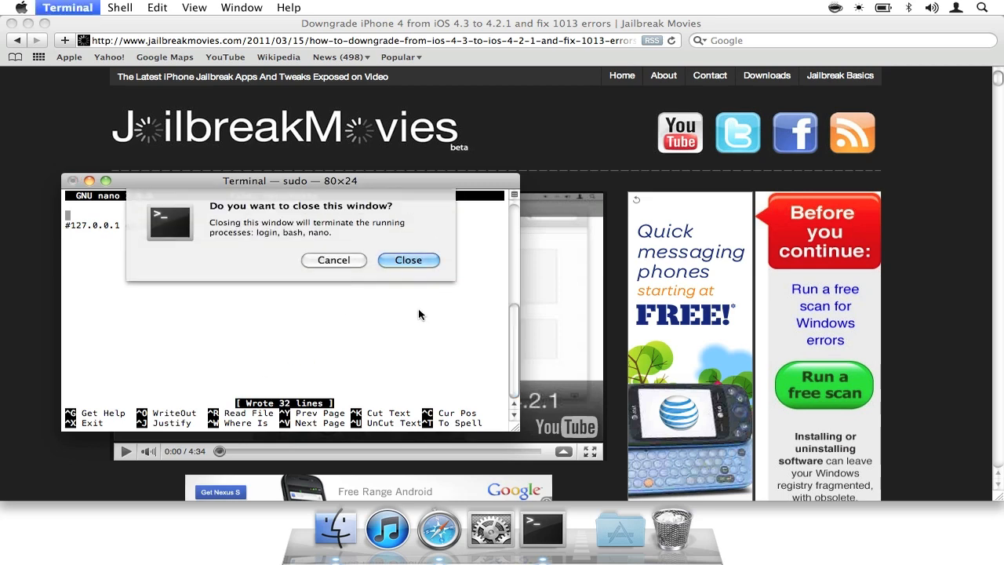
left_click(408, 259)
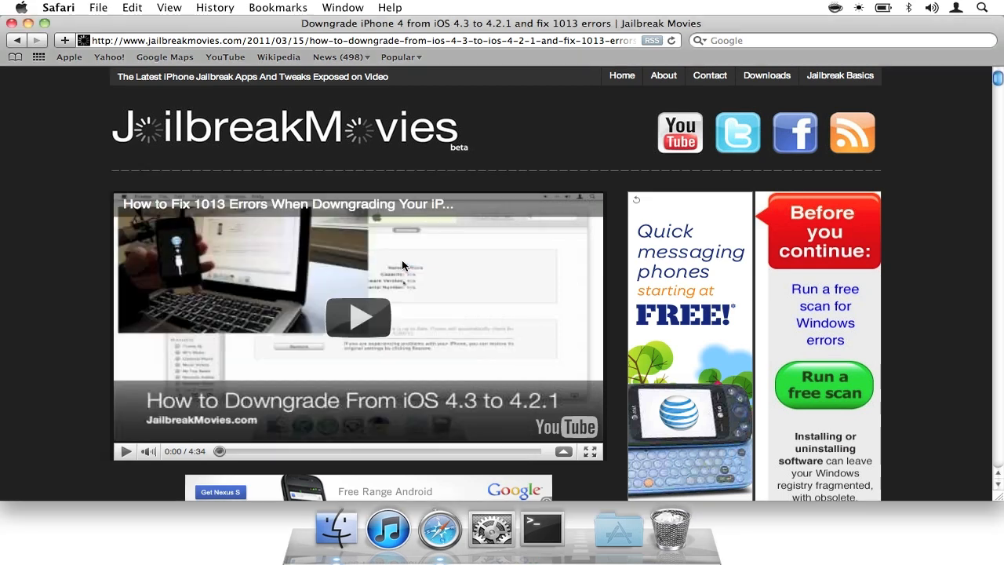